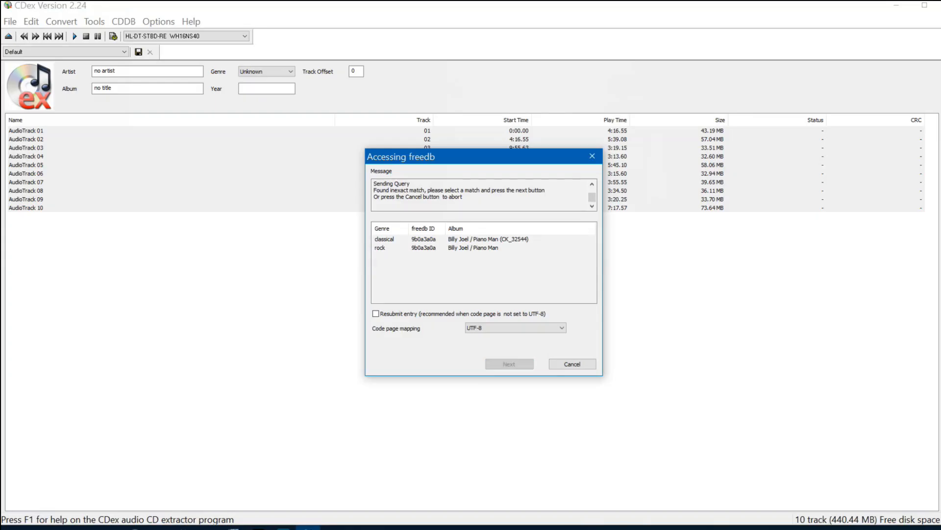
Choose the Billy Joel / Piano Man entry from the freedb matches
click(509, 362)
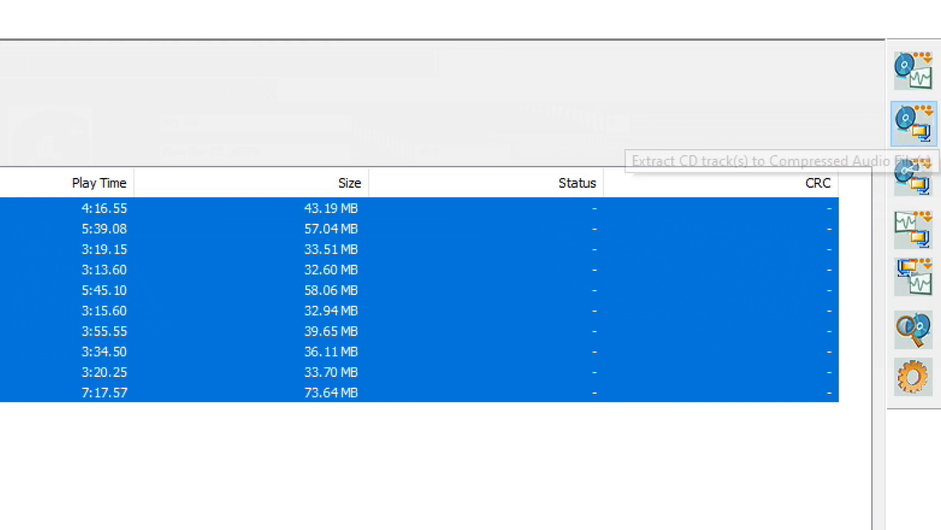
Extract the selected Piano Man tracks to compressed audio files
click(914, 123)
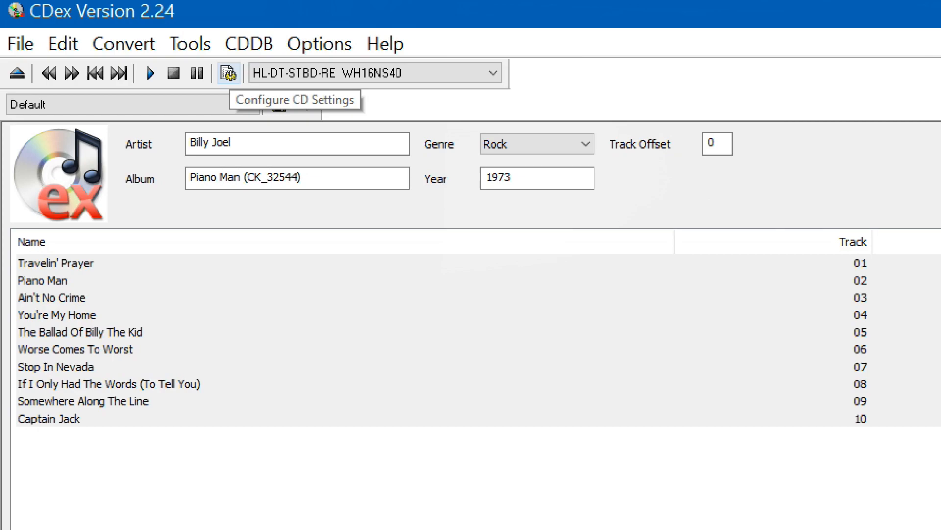
Bring up the CDex configuration dialog from the toolbar
click(227, 72)
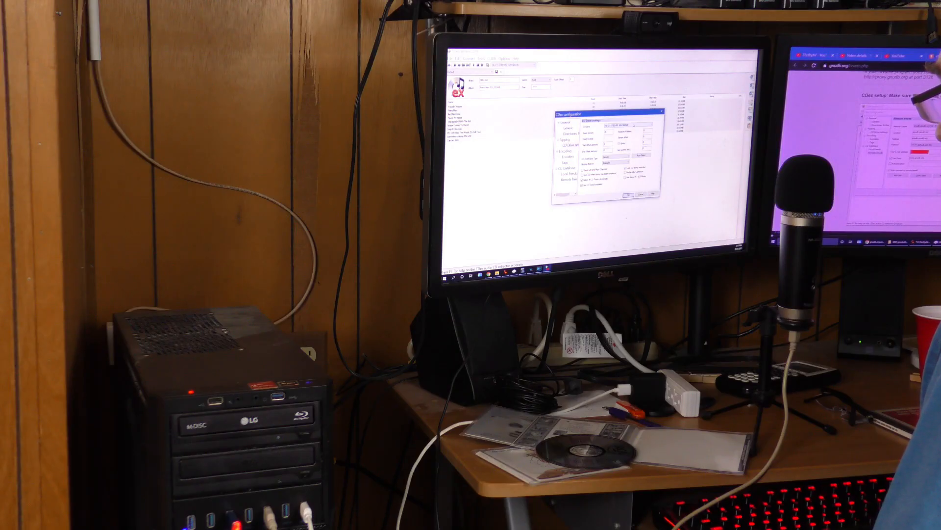